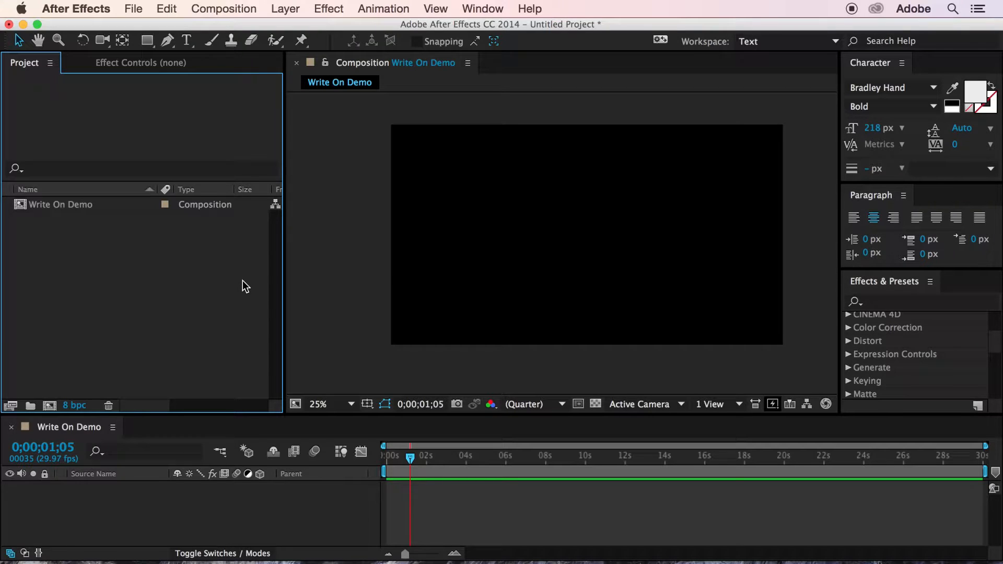
Create a 'Simple MoGraph' text layer in Bradley Hand at 383 px, centred in the composition.
left_click(186, 40)
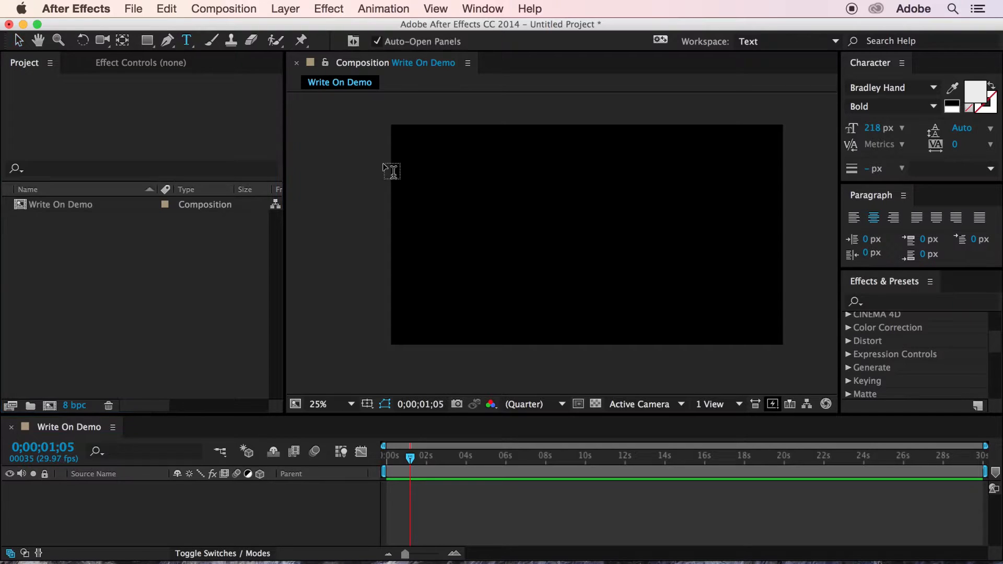
left_click(497, 230)
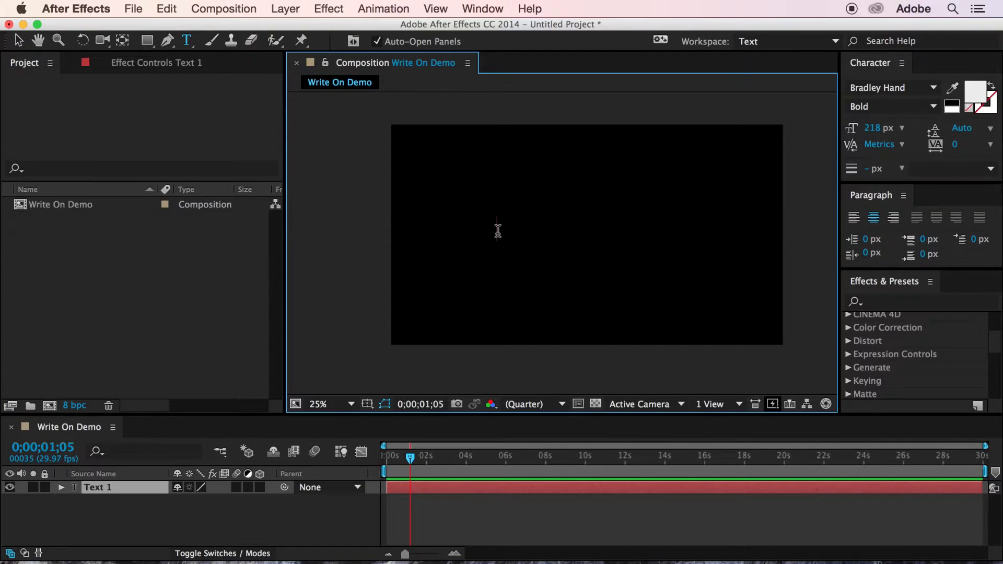
type("Simple Mo")
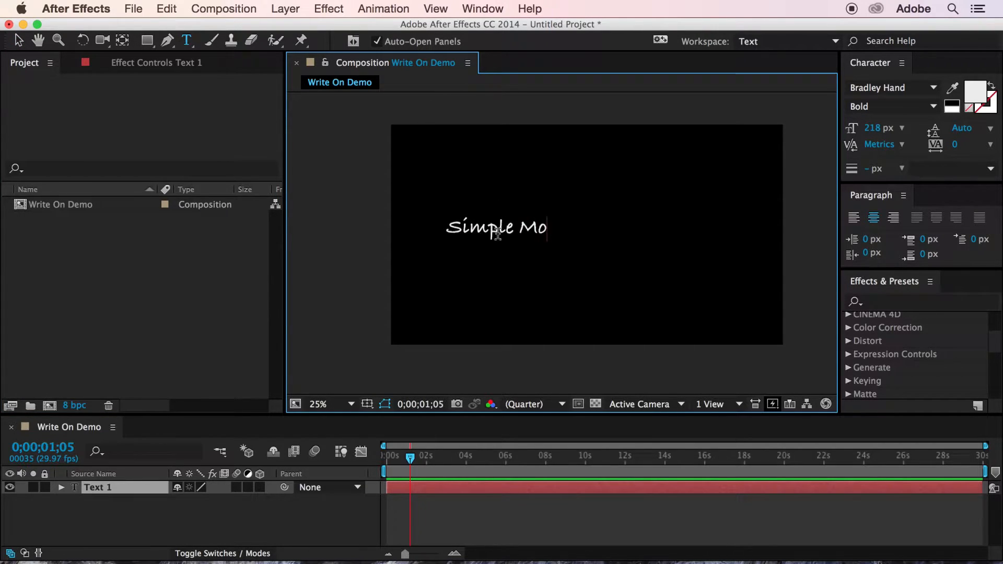
type("Graph")
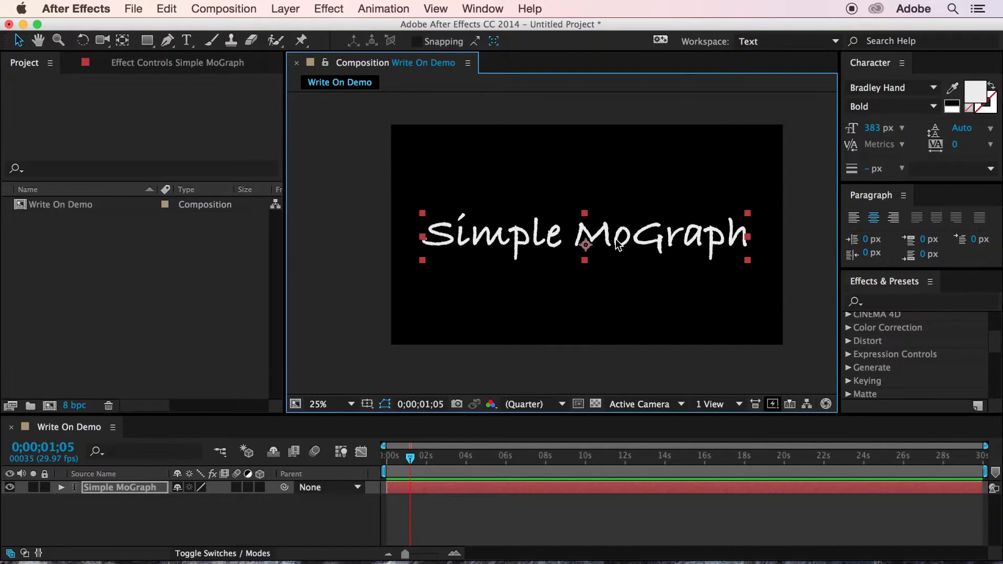
Zoom in on the first letters and trace the S with a Pen-tool mask path.
left_click(186, 41)
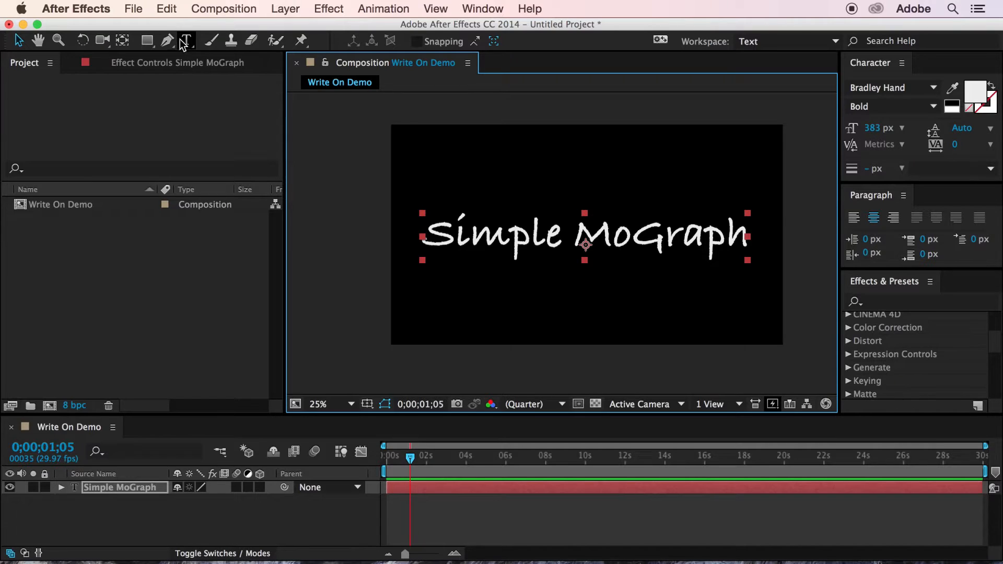
left_click(167, 40)
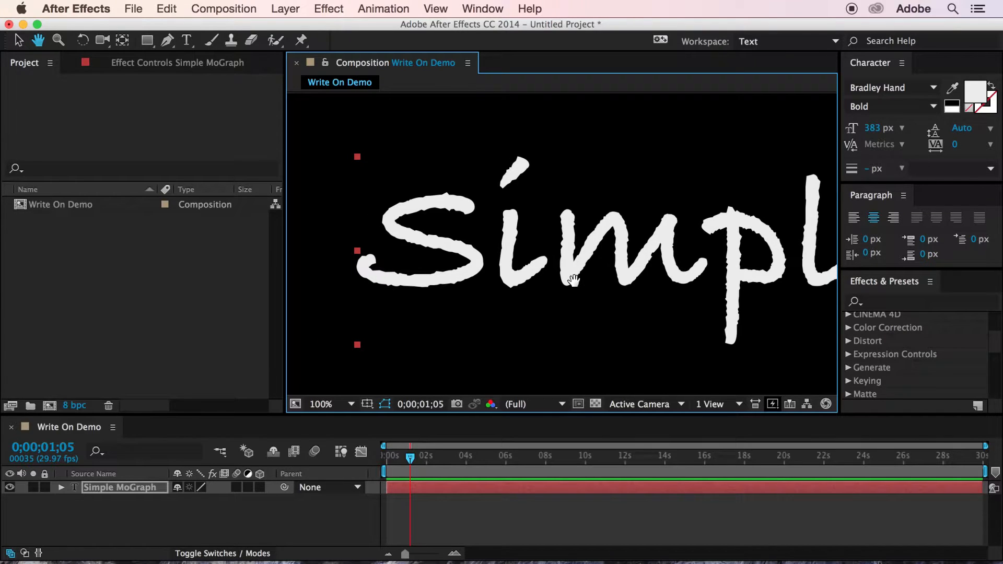
left_click(167, 40)
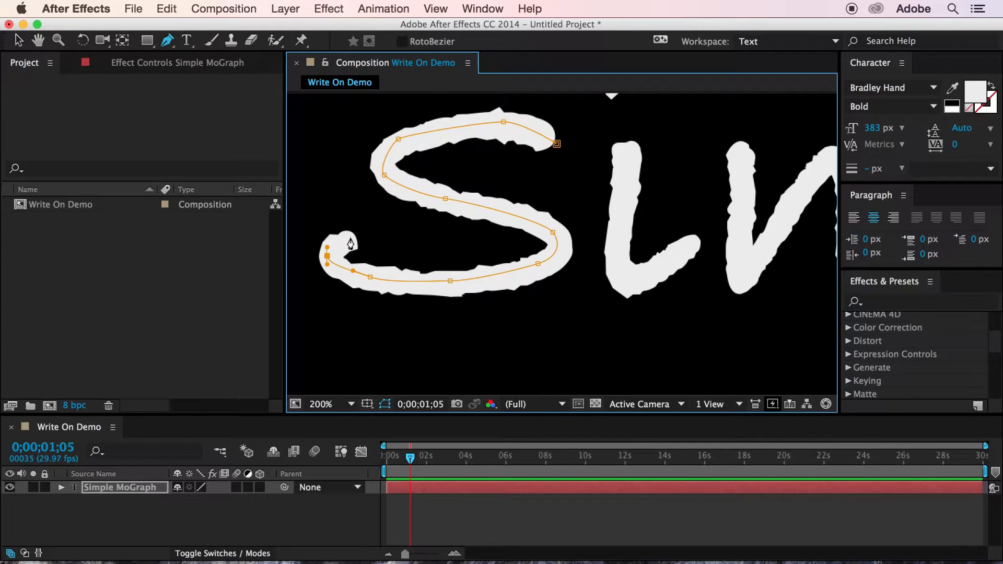
Draw curved mask paths tracing the letters m and p.
left_click_drag(326, 256, 358, 232)
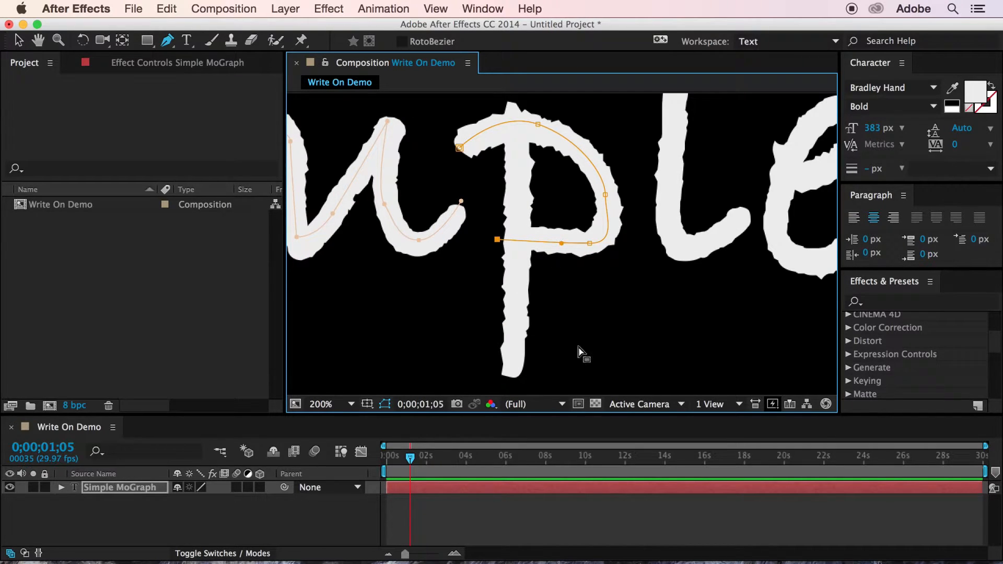
Trace the remaining letters, including M, with mask paths and return to 25% zoom.
left_click(320, 403)
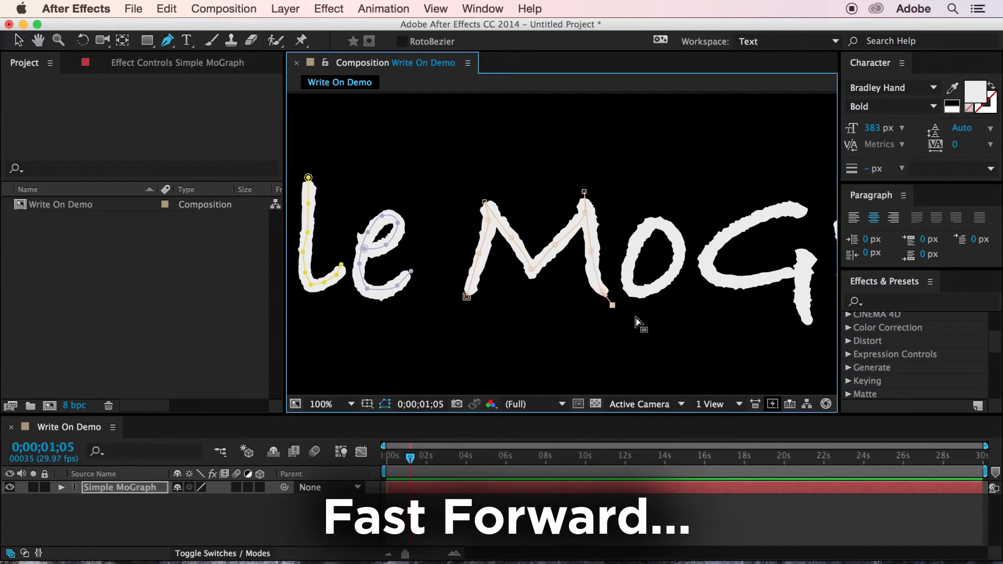
left_click(321, 403)
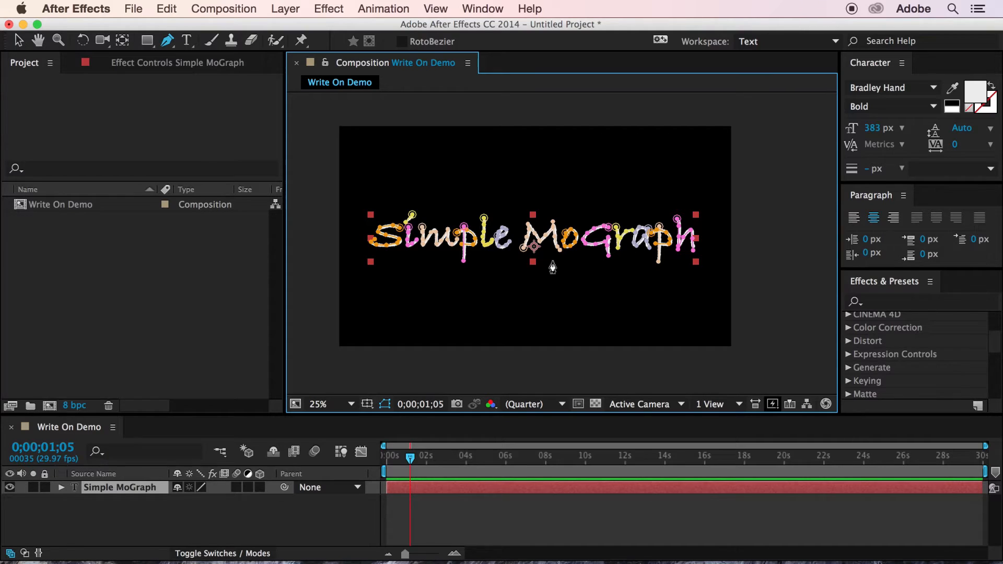
mouse_move(484, 382)
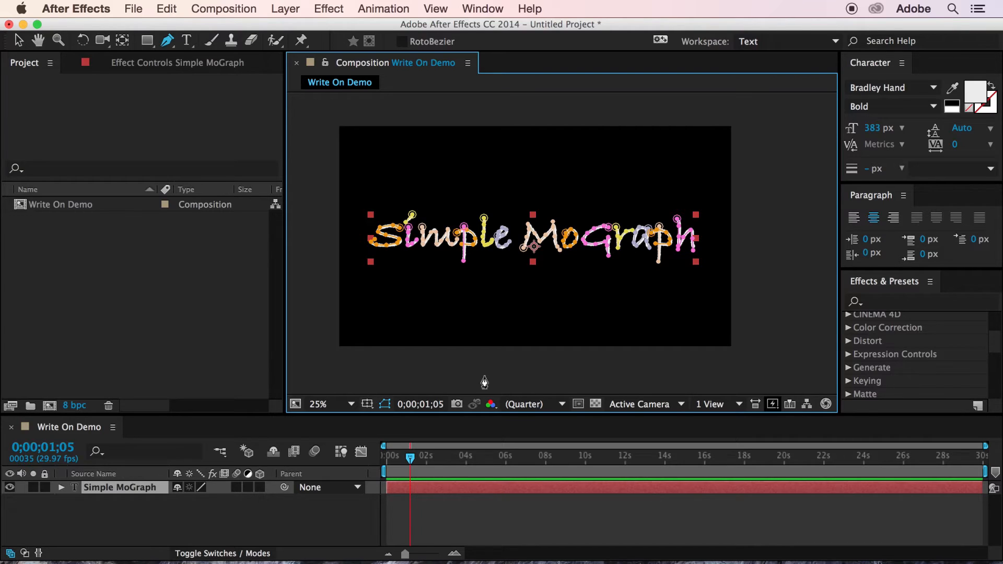
Apply Effect > Generate > Stroke to the text layer with All Masks enabled.
left_click(328, 8)
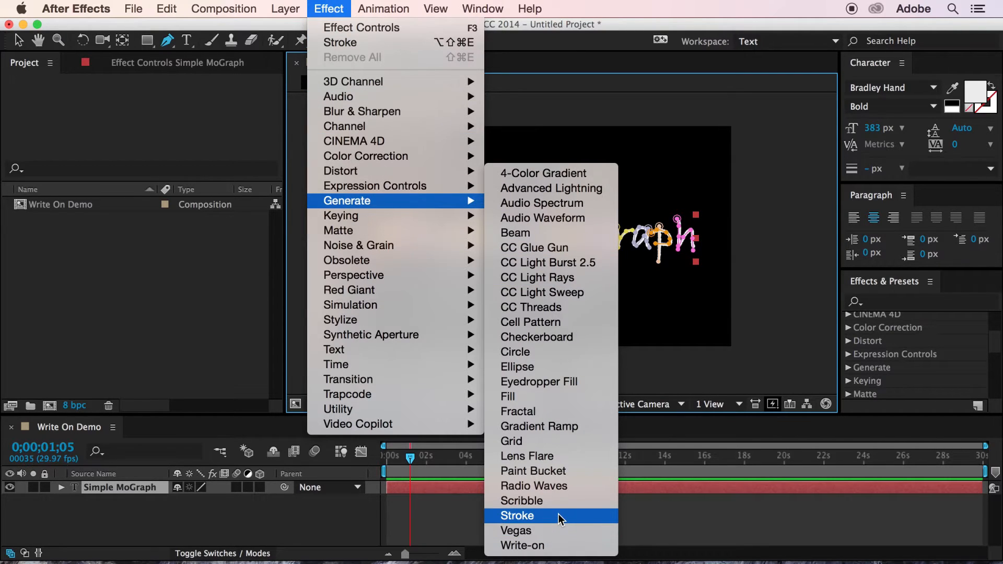
left_click(517, 515)
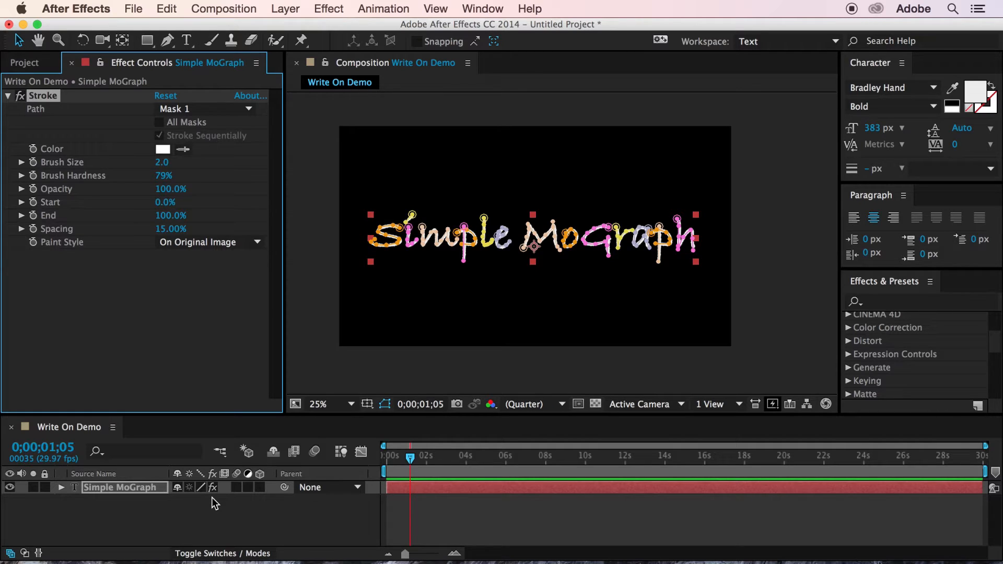
mouse_move(242, 511)
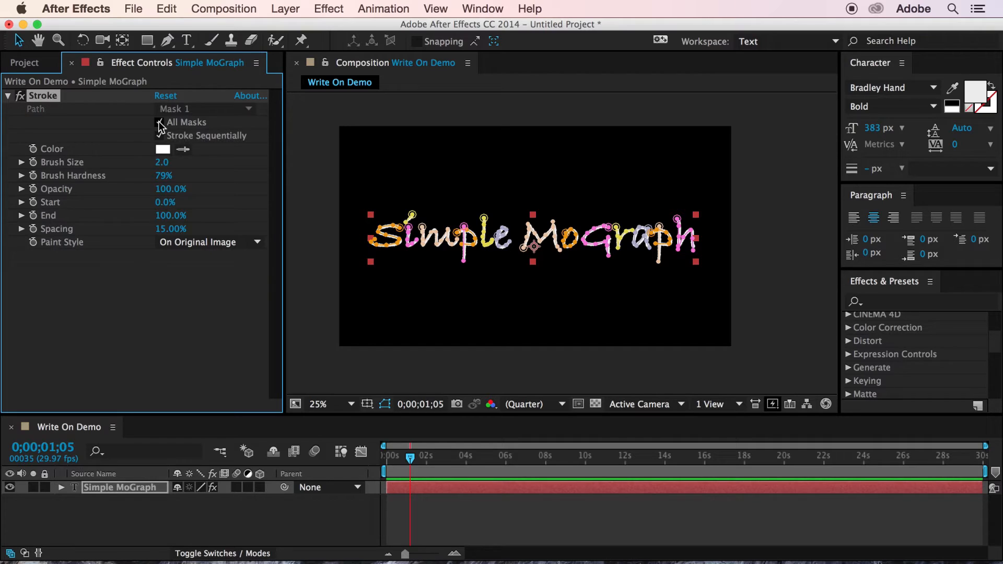
left_click(159, 122)
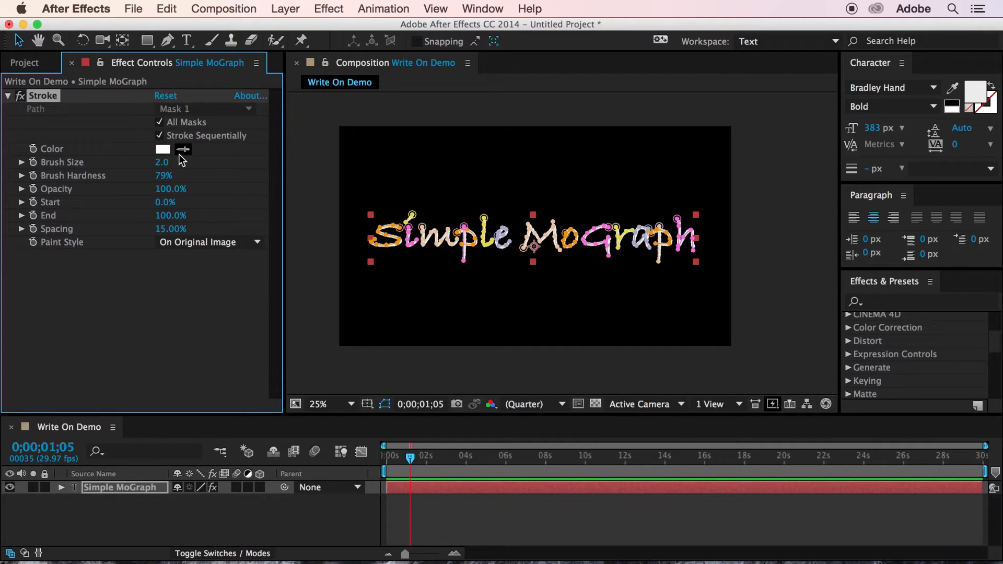
left_click(163, 148)
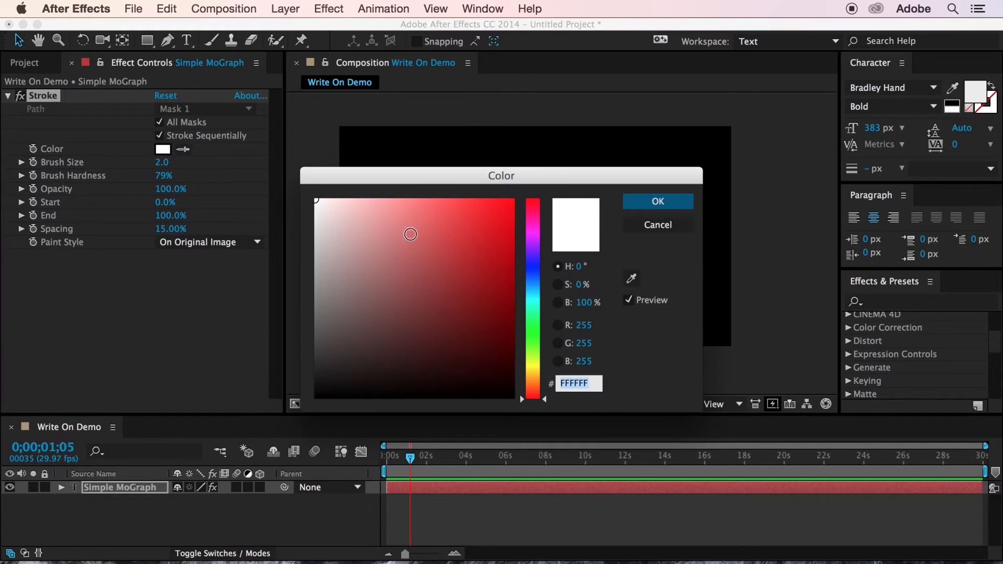
Make the Stroke red with brush size 27.2 and 100% hardness so it covers the lettering.
left_click(657, 201)
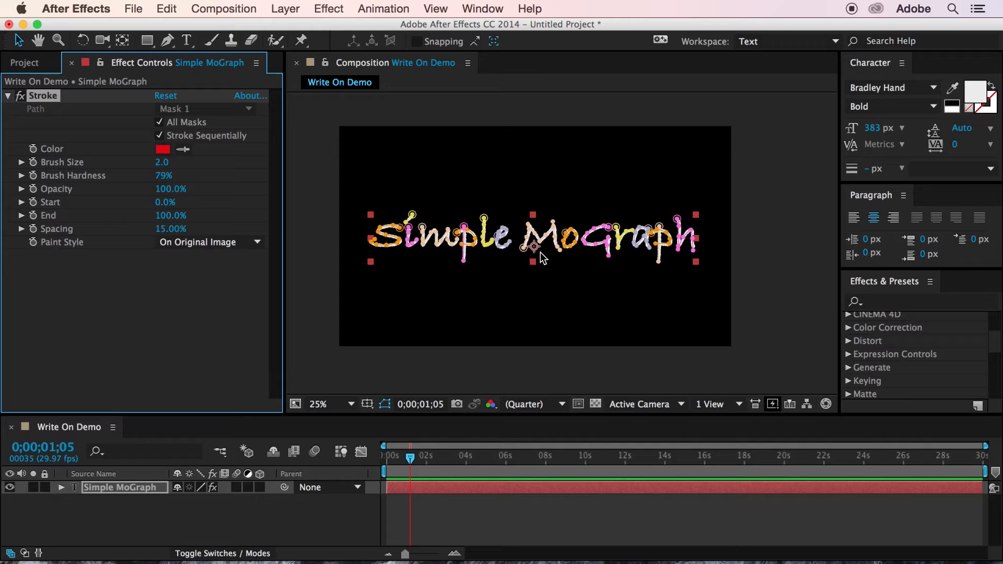
mouse_move(148, 229)
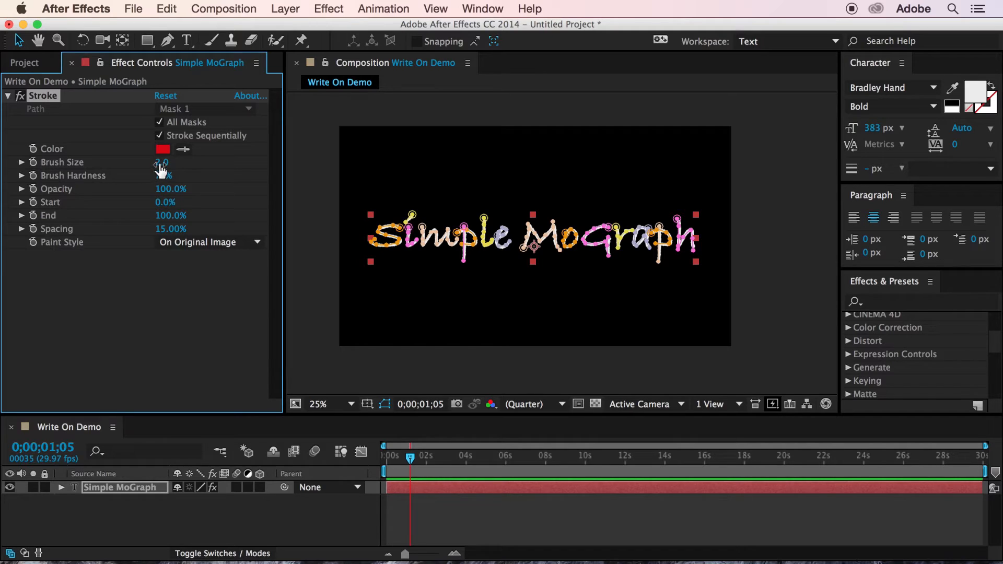
left_click_drag(160, 162, 165, 162)
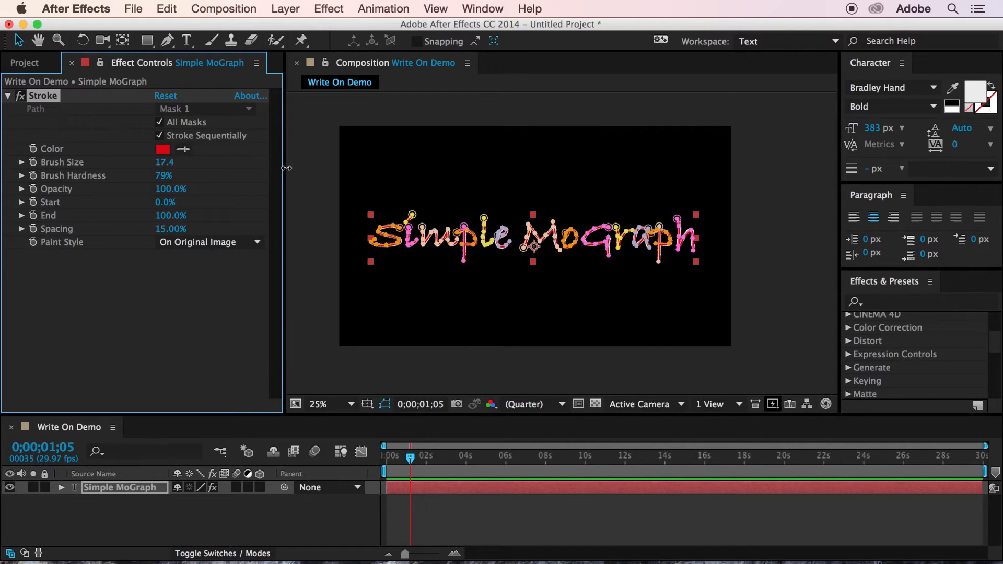
left_click_drag(164, 162, 186, 162)
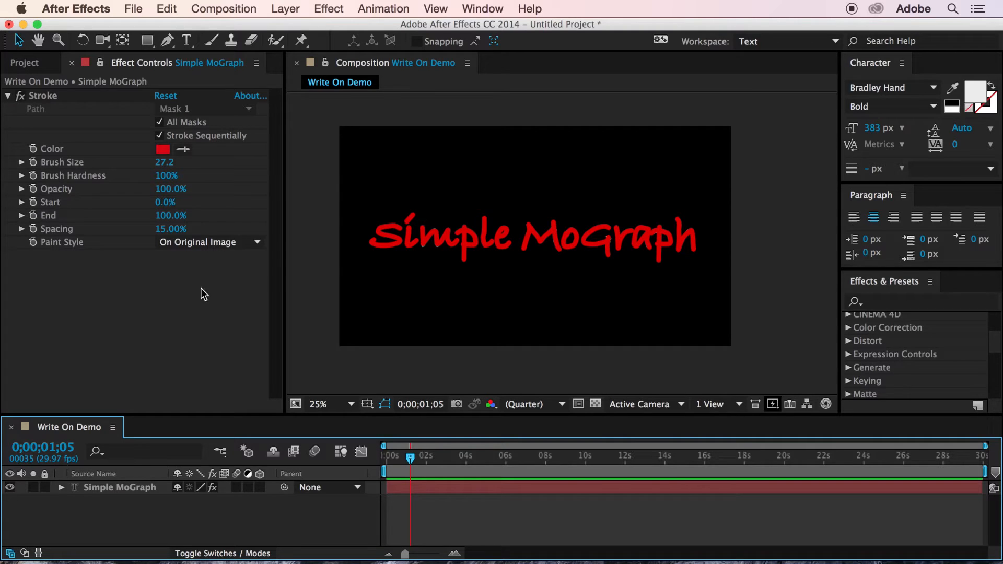
Set Paint Style to Reveal Original Image and keyframe End to reach 100% at about 3;07.
left_click(208, 242)
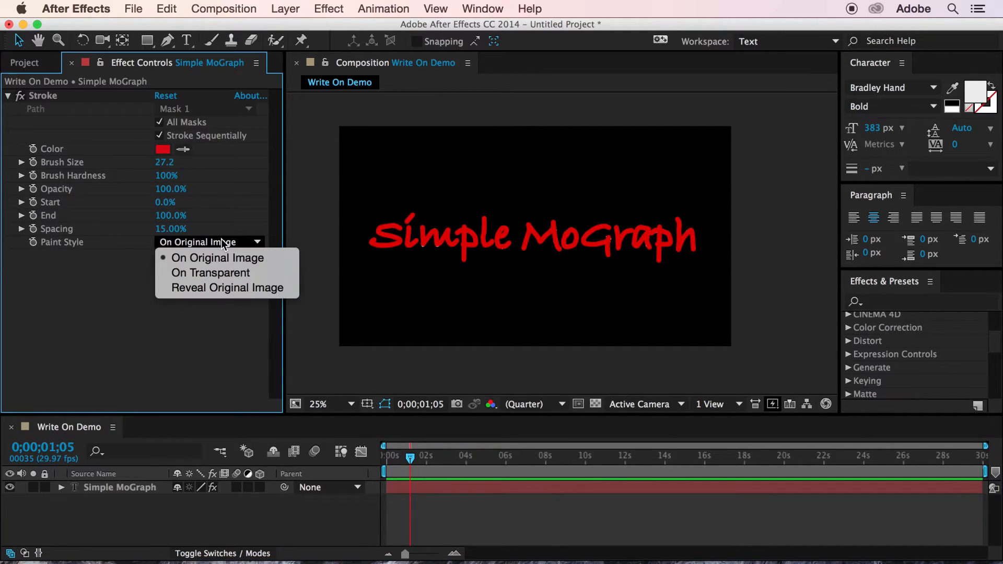
mouse_move(226, 287)
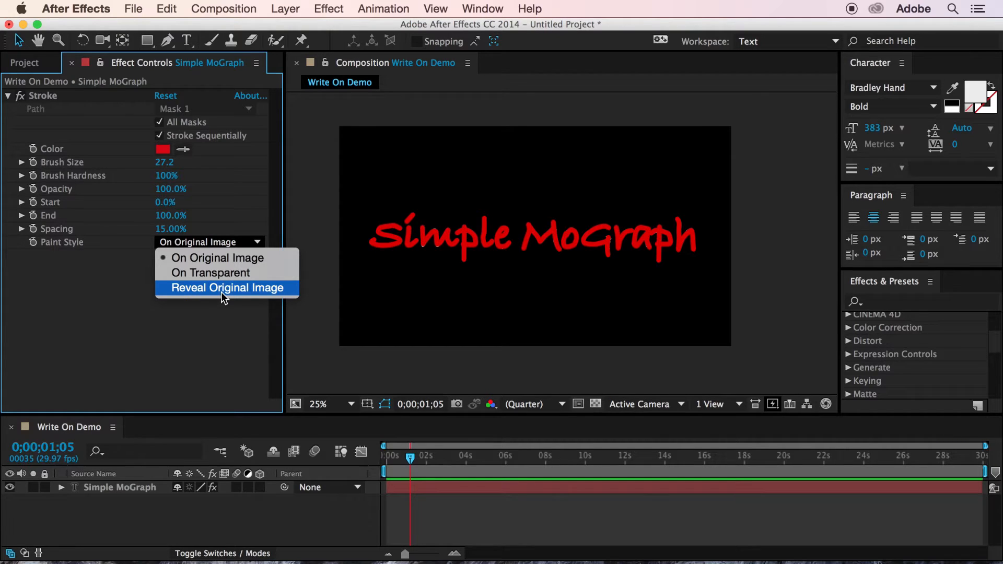
left_click(227, 287)
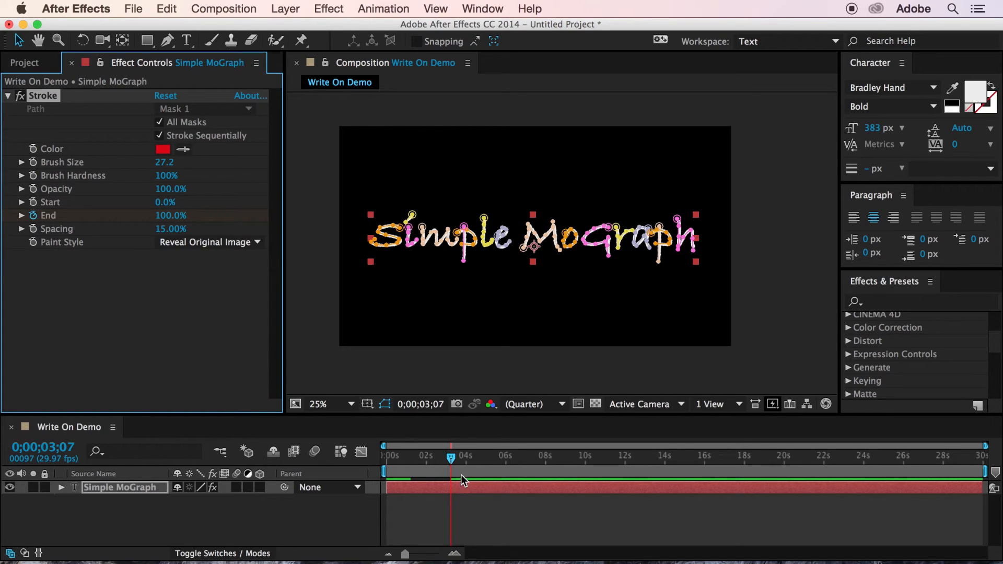
mouse_move(423, 449)
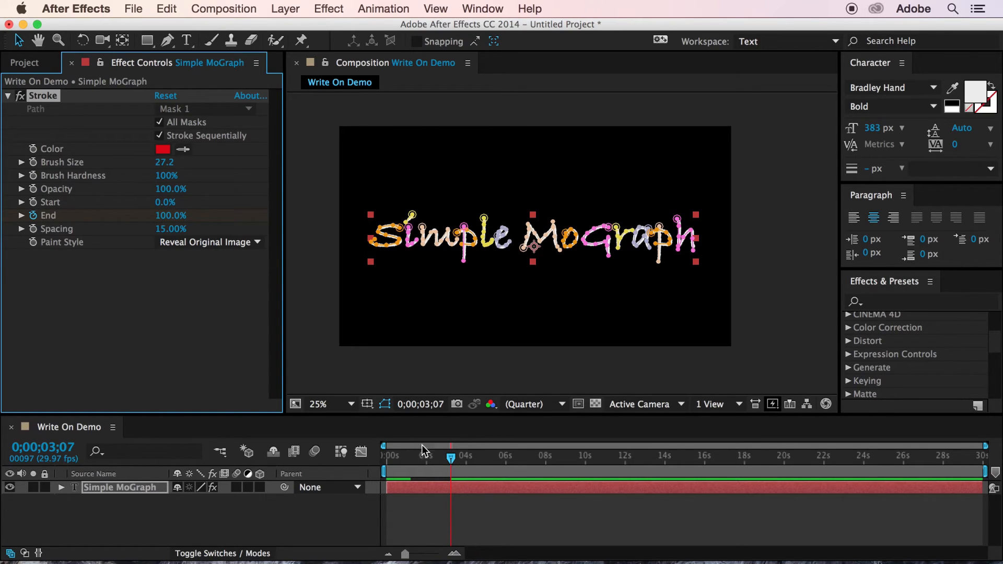
mouse_move(449, 455)
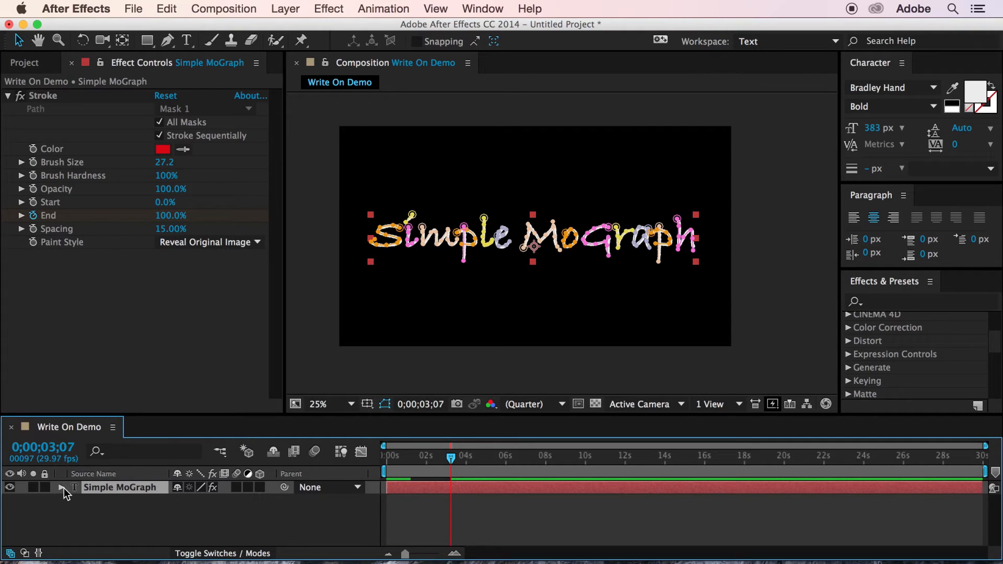
Reveal the Stroke's End keyframes in the timeline and scrub to preview the text writing on.
left_click(60, 487)
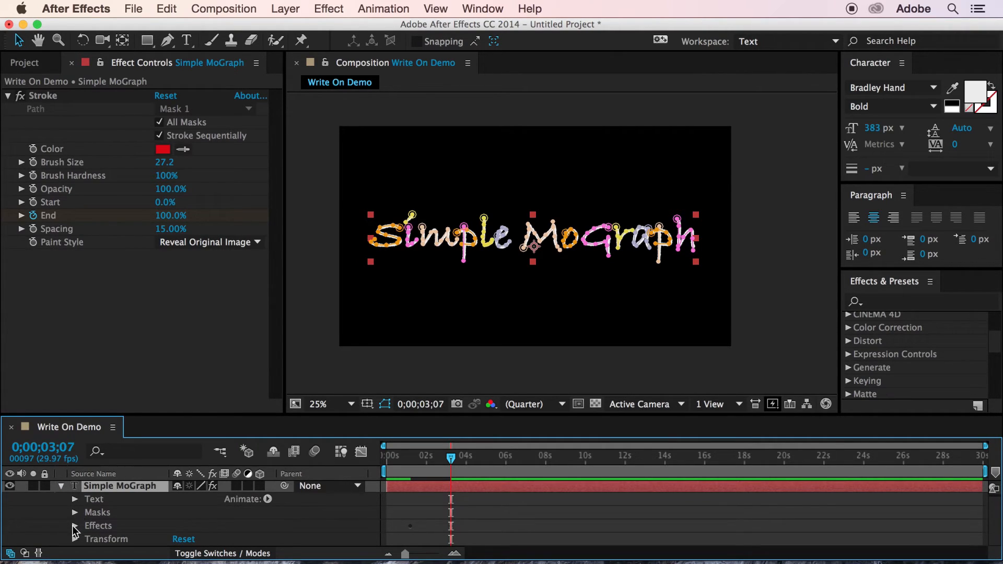
left_click(75, 525)
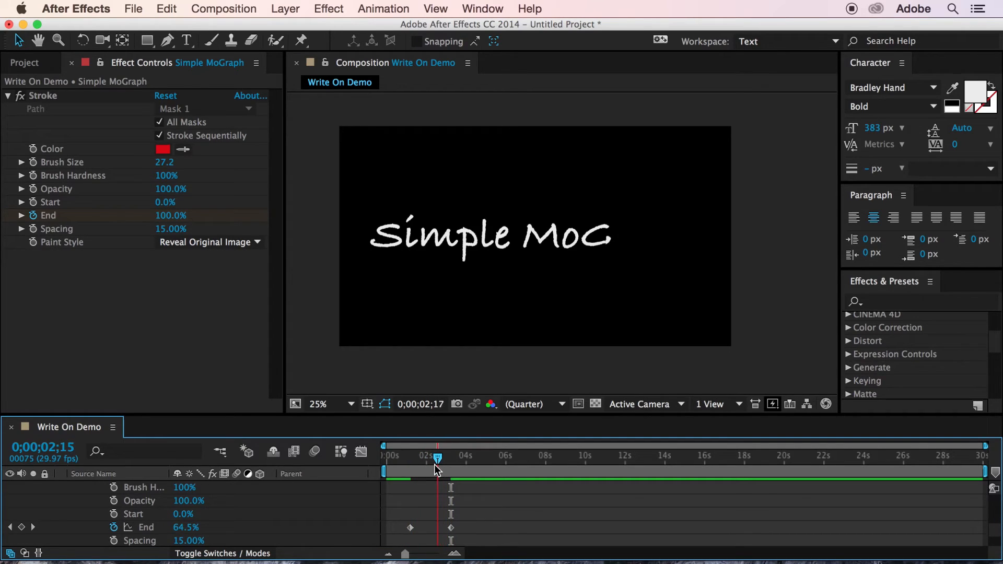
left_click_drag(436, 456, 425, 456)
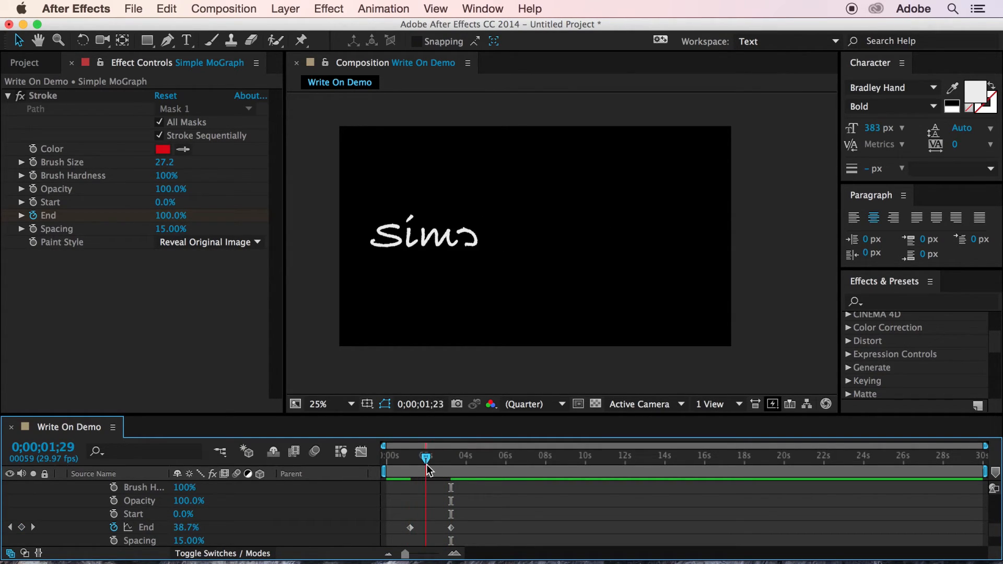
left_click_drag(425, 455, 419, 455)
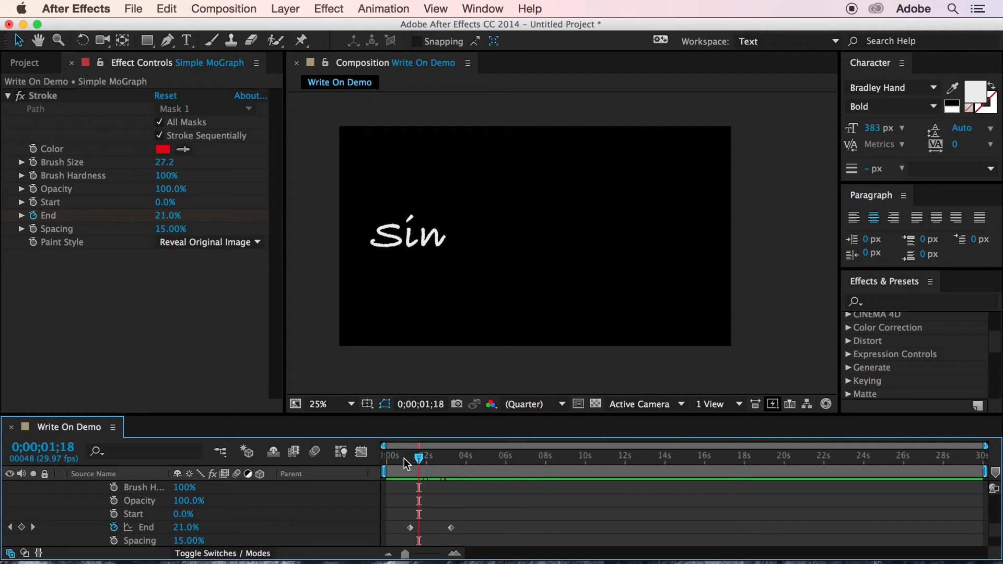